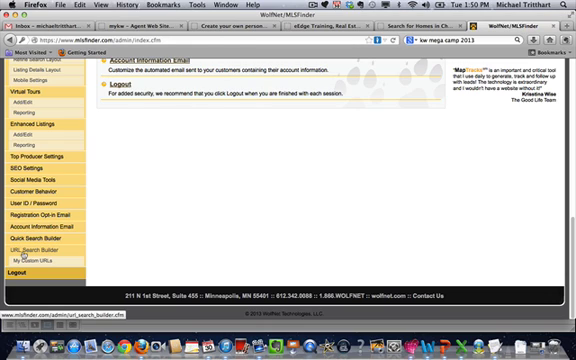
Open the URL Search Builder under Custom URLs in the WolfNet admin menu.
{"action": "left_click", "coordinate": [26, 245]}
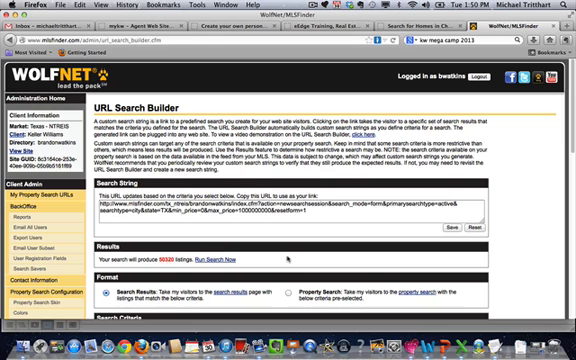
{"action": "scroll", "scroll_direction": "down", "scroll_amount": 3}
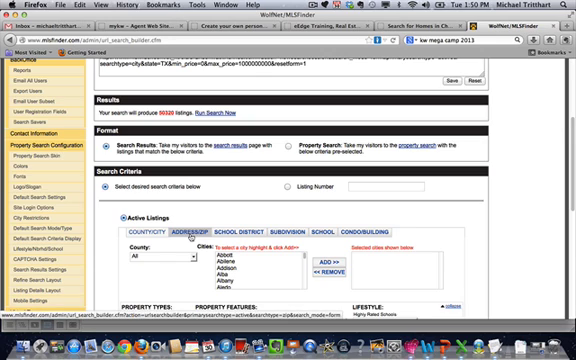
{"action": "scroll", "scroll_direction": "down", "scroll_amount": 3}
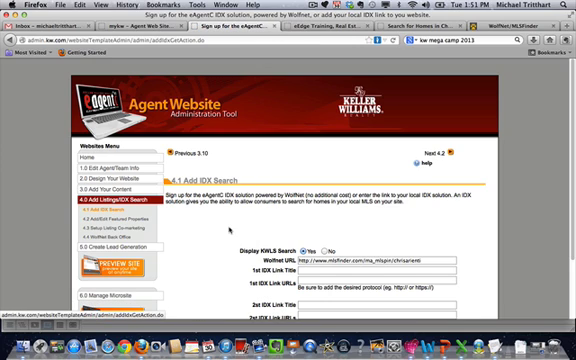
Scroll the eAgent admin page to section 4.1 Add IDX Search.
{"action": "scroll", "scroll_direction": "down", "scroll_amount": 3}
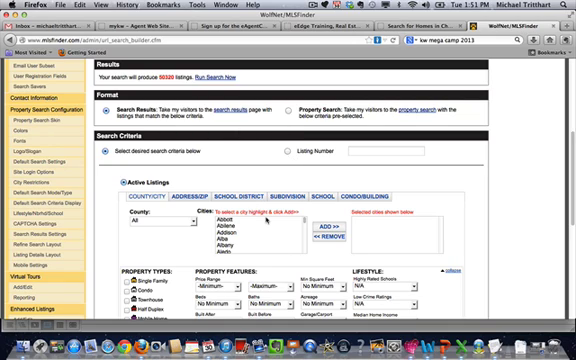
Scroll through the WolfNet search criteria to reach the Cities list and add Plano.
{"action": "scroll", "scroll_direction": "down", "scroll_amount": 3}
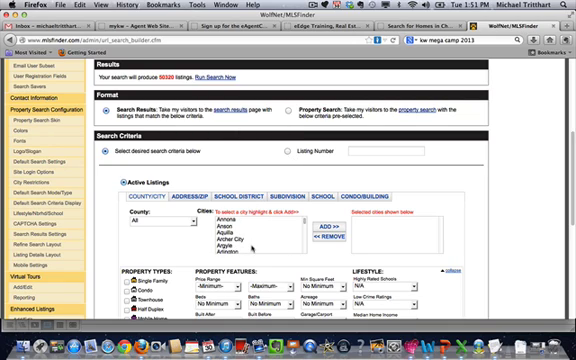
{"action": "scroll", "scroll_direction": "down", "scroll_amount": 3}
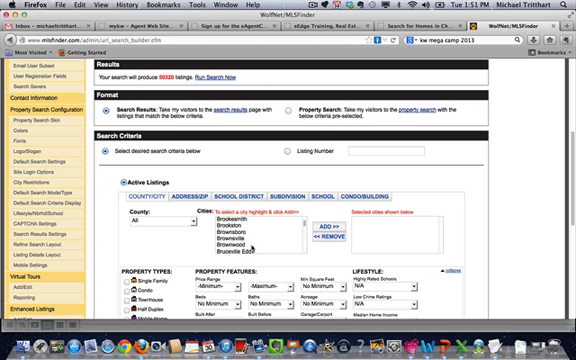
{"action": "scroll", "scroll_direction": "down", "scroll_amount": 3}
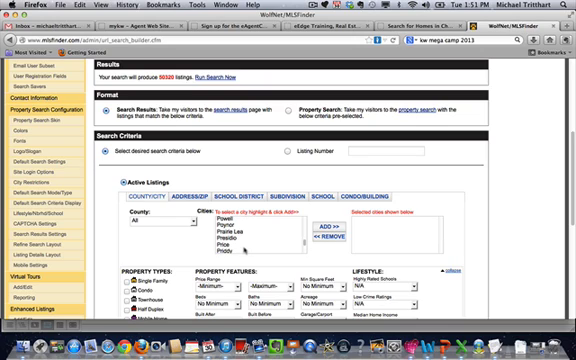
{"action": "scroll", "scroll_direction": "down", "scroll_amount": 3}
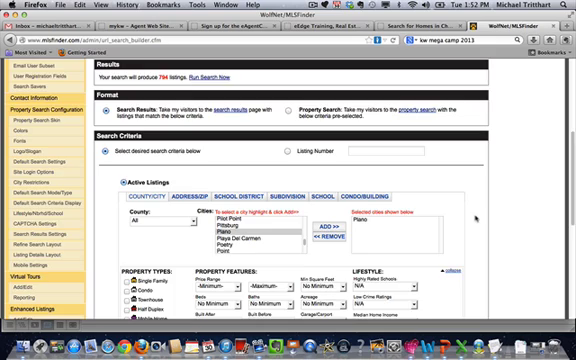
{"action": "scroll", "scroll_direction": "down", "scroll_amount": 3}
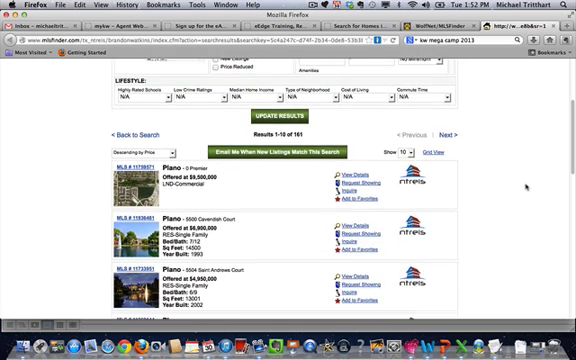
Scroll through the 161 Plano results, led by a $9,500,000 listing.
{"action": "scroll", "scroll_direction": "down", "scroll_amount": 3}
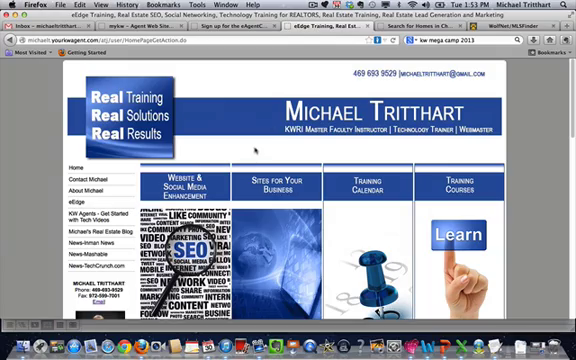
Scroll through the eAgentC and Wolfnet Tips training manual page.
{"action": "scroll", "scroll_direction": "down", "scroll_amount": 3}
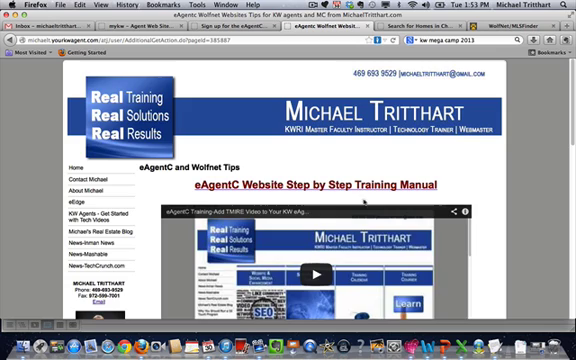
{"action": "scroll", "scroll_direction": "down", "scroll_amount": 3}
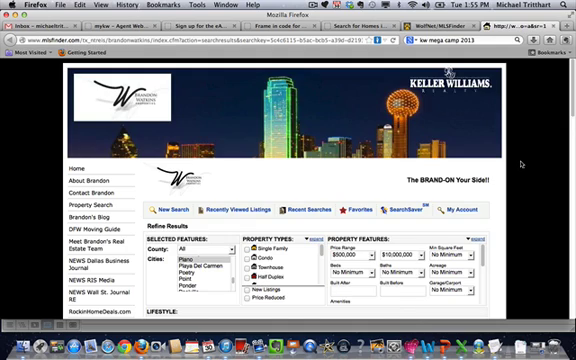
Scroll through the 161 framed Plano listings priced $500,000 to $10,000,000.
{"action": "scroll", "scroll_direction": "down", "scroll_amount": 3}
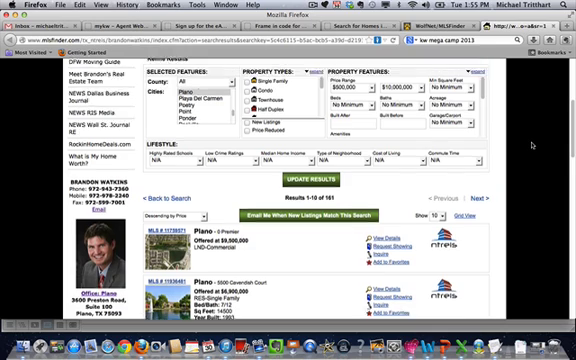
{"action": "scroll", "scroll_direction": "up", "scroll_amount": 3}
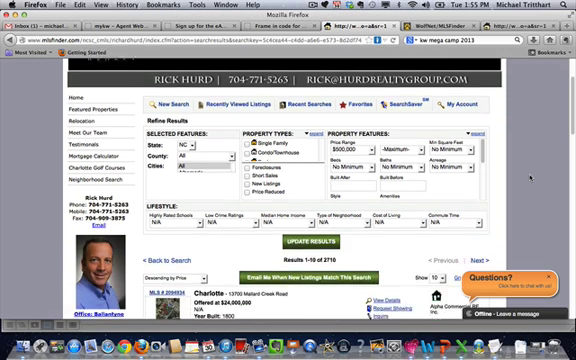
Scroll through the 2,710 North Carolina listings topped by a Charlotte home.
{"action": "scroll", "scroll_direction": "down", "scroll_amount": 3}
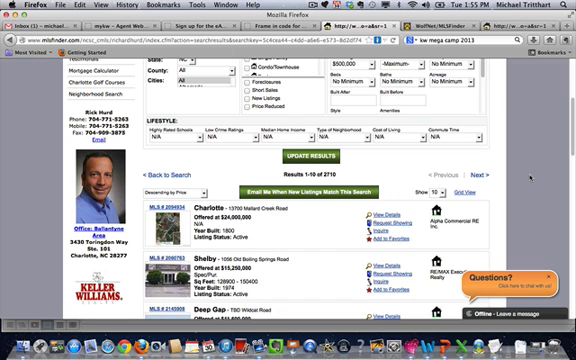
{"action": "scroll", "scroll_direction": "up", "scroll_amount": 3}
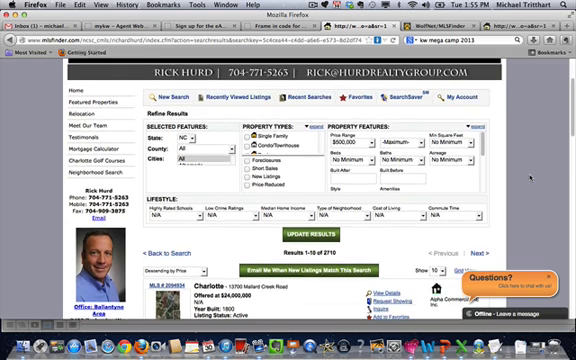
{"action": "scroll", "scroll_direction": "up", "scroll_amount": 3}
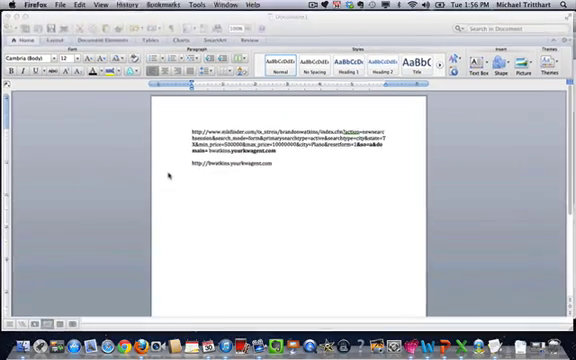
Select the long Plano search URL paragraph in the Word document.
{"action": "triple_click", "coordinate": [285, 140]}
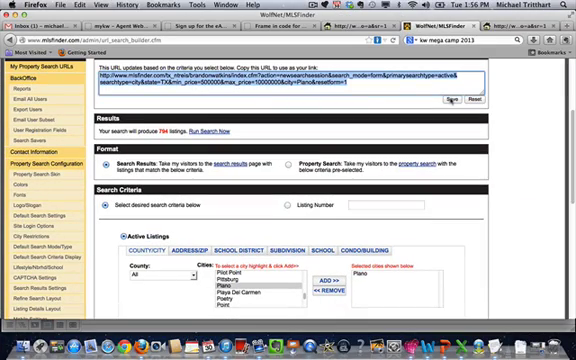
Scroll down to the Search Criteria showing Plano and $500,000–$10,000,000.
{"action": "scroll", "scroll_direction": "down", "scroll_amount": 3}
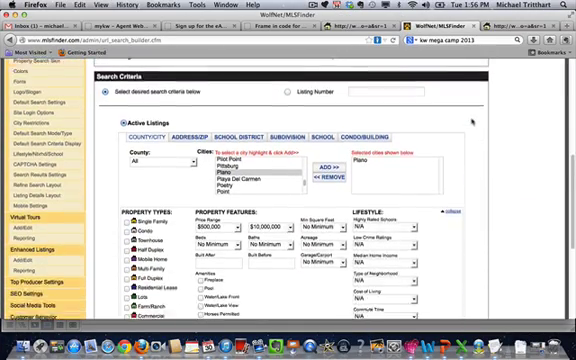